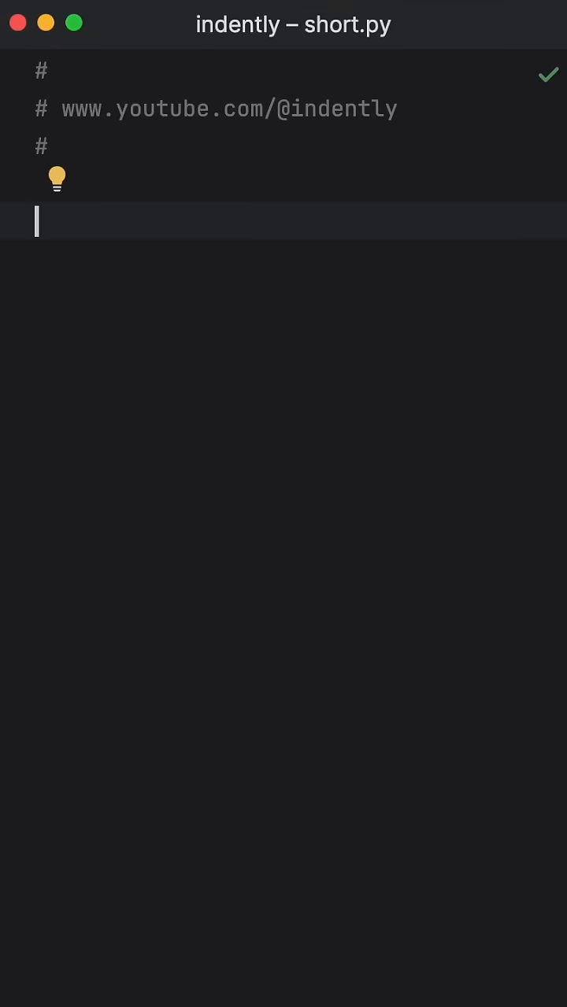
Declare val: int = 10 and print it with f'val = {val}' in short.py
text(val: int = 10)
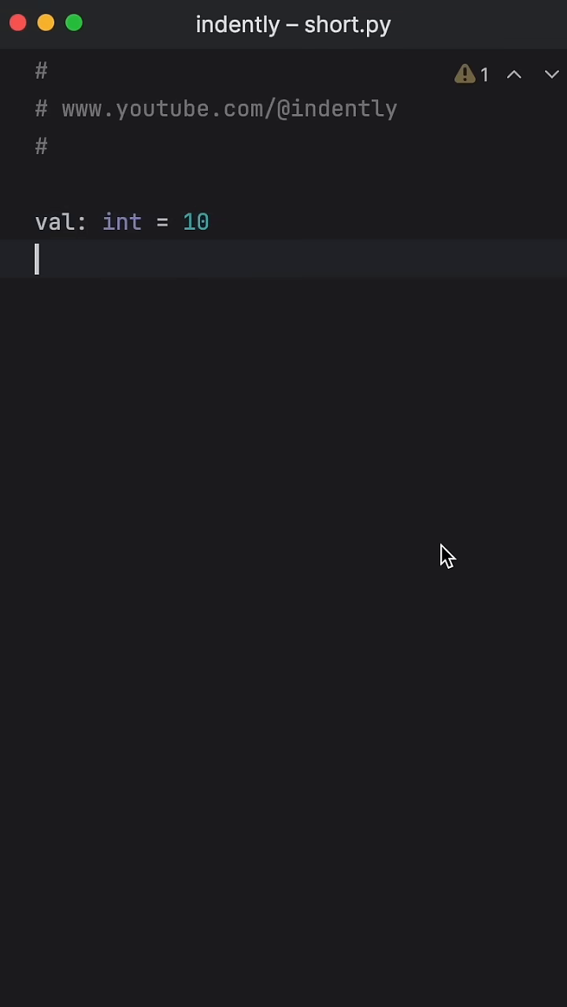
text(print(f'val = {val}'))
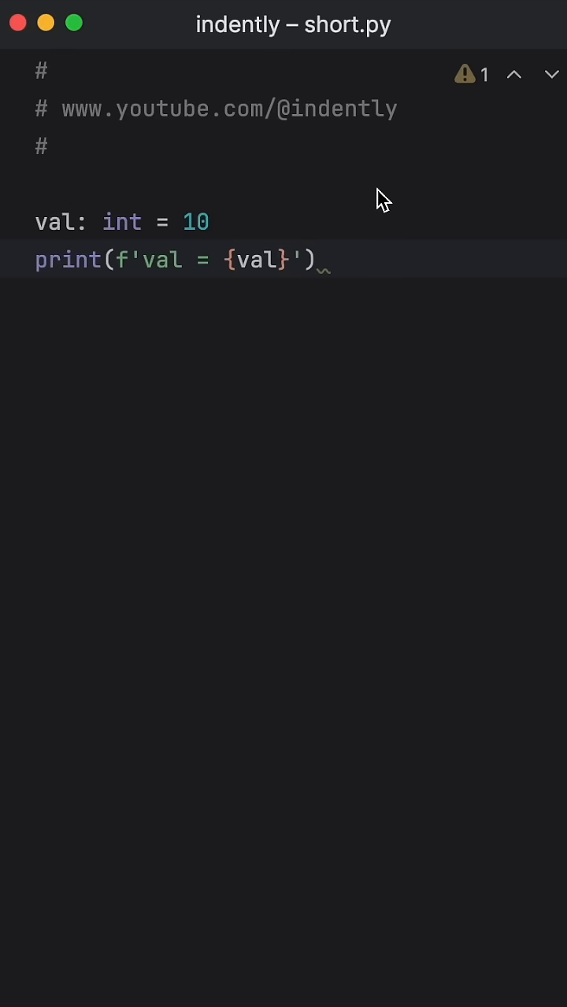
Rename val to var in both lines and run short.py, printing 'val = 10'
double_click(55, 222)
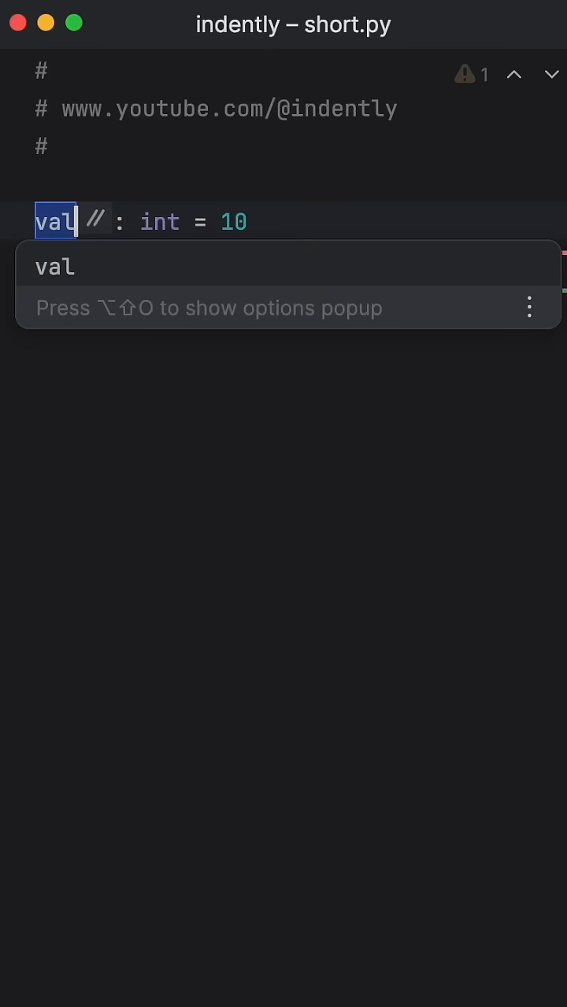
text(var)
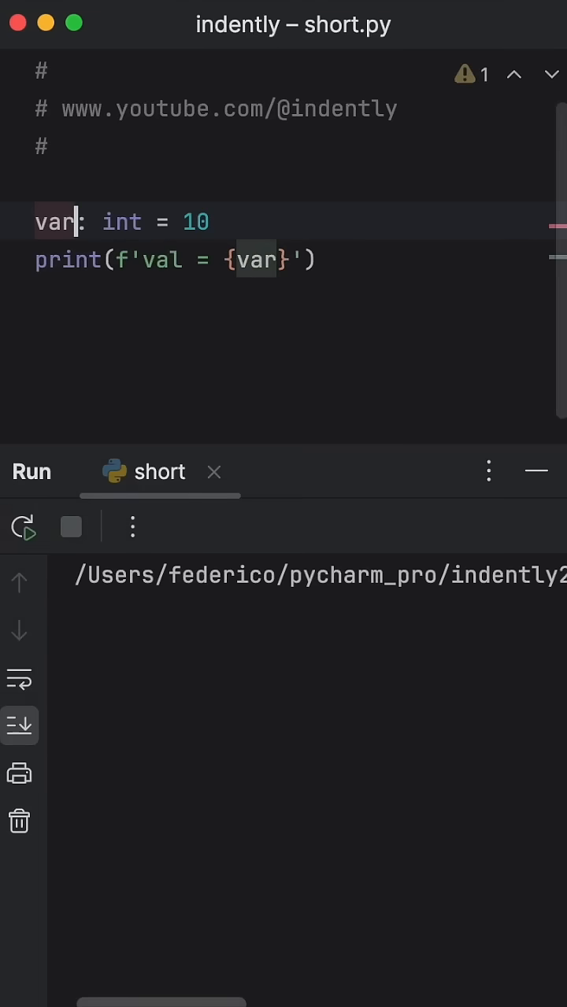
click(23, 526)
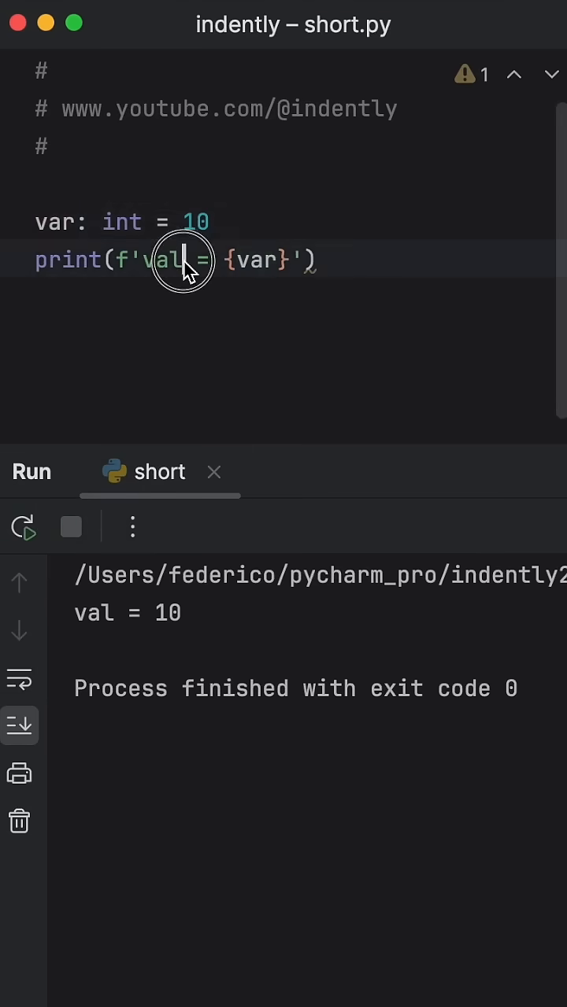
double_click(162, 261)
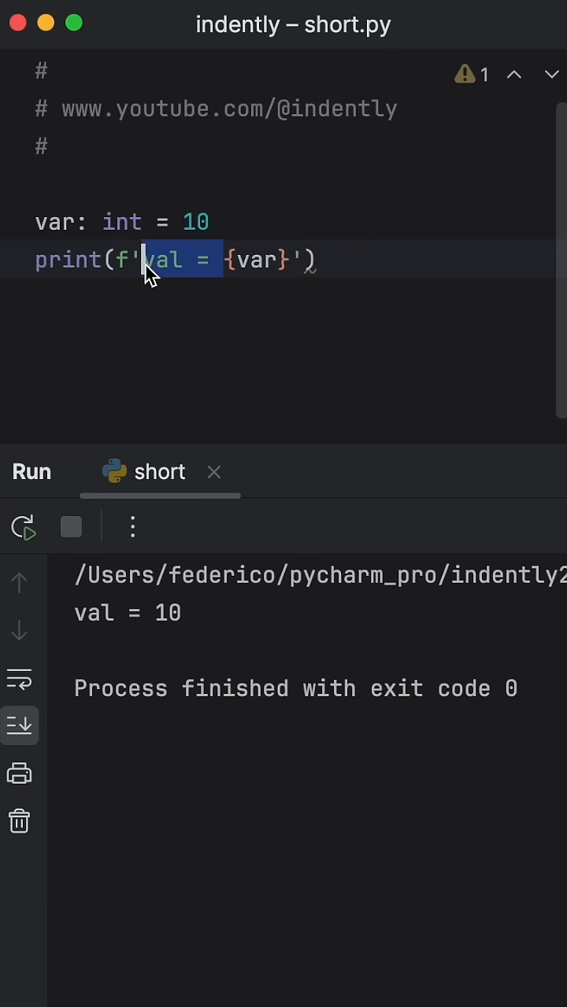
Switch the f-string to the {var=} debug specifier and begin typing an id( call
text({var})
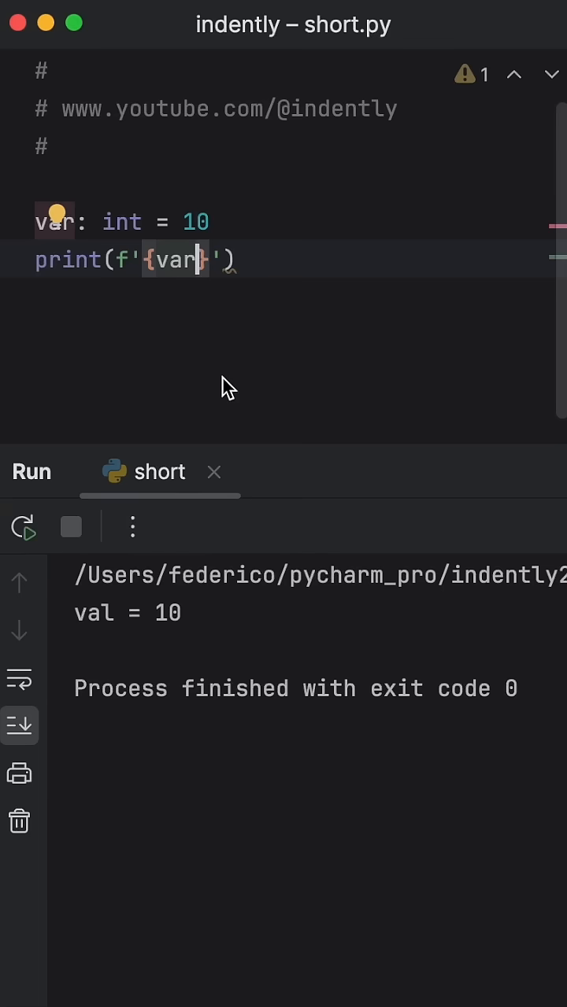
text(=)
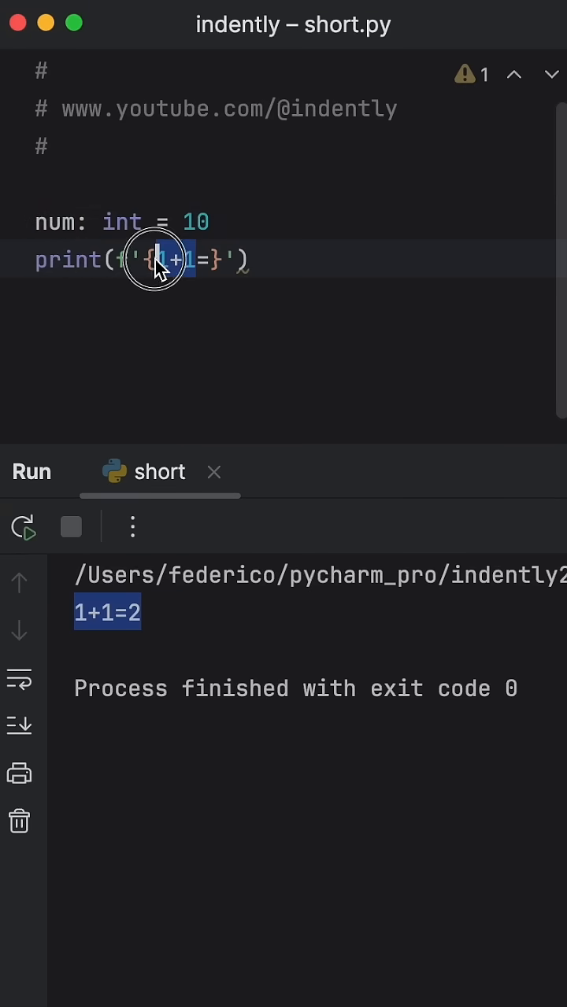
text(id()
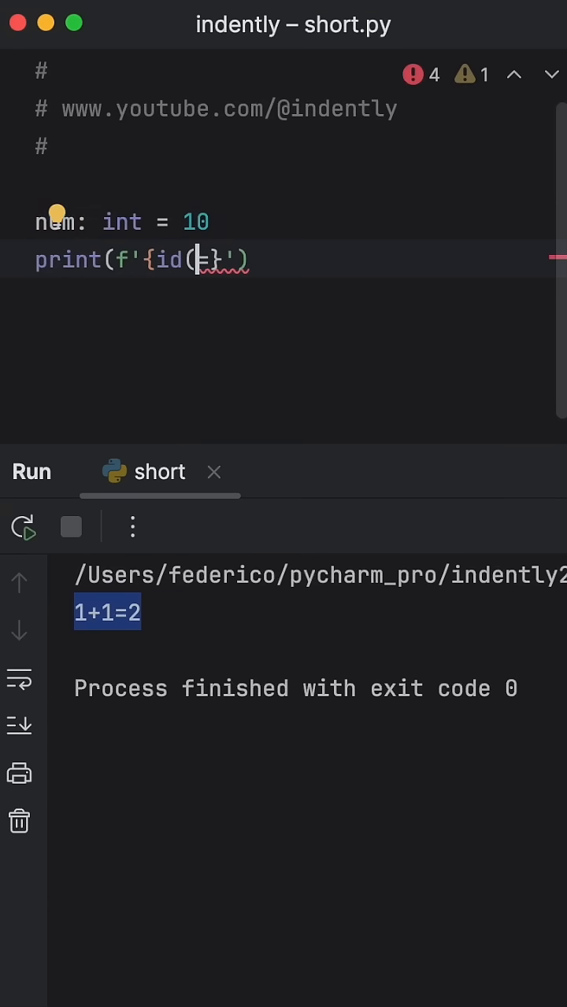